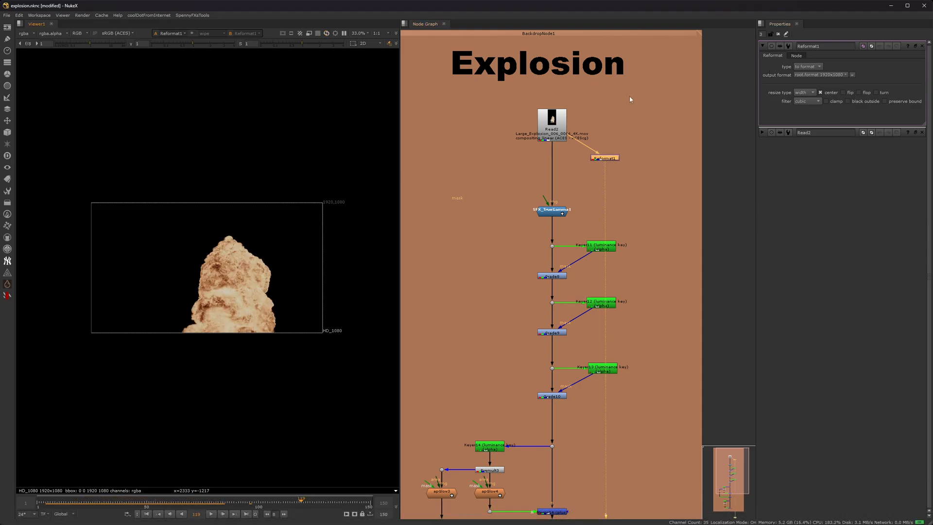
# Add Transform1 after Reformat1 and raise the explosion to translate y ≈ 724
pyautogui.click(604, 181)
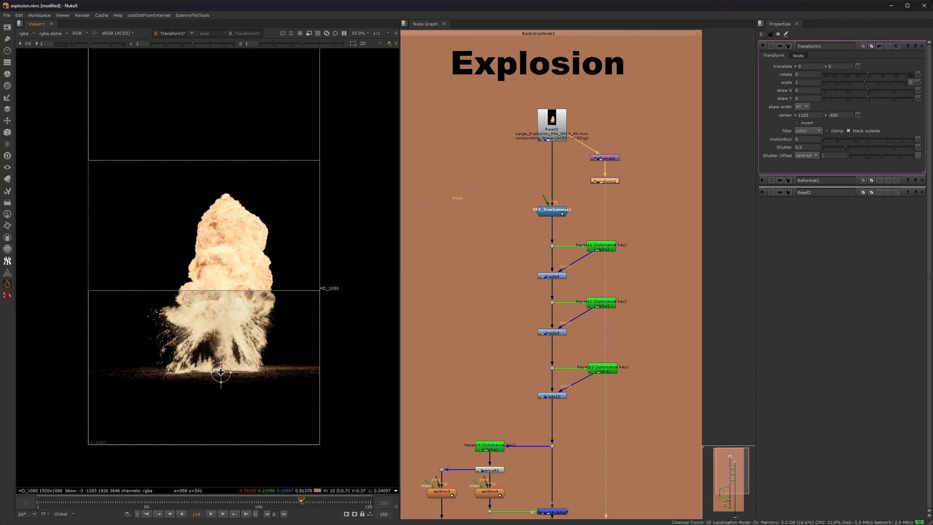
pyautogui.moveTo(221, 373); pyautogui.dragTo(221, 286)
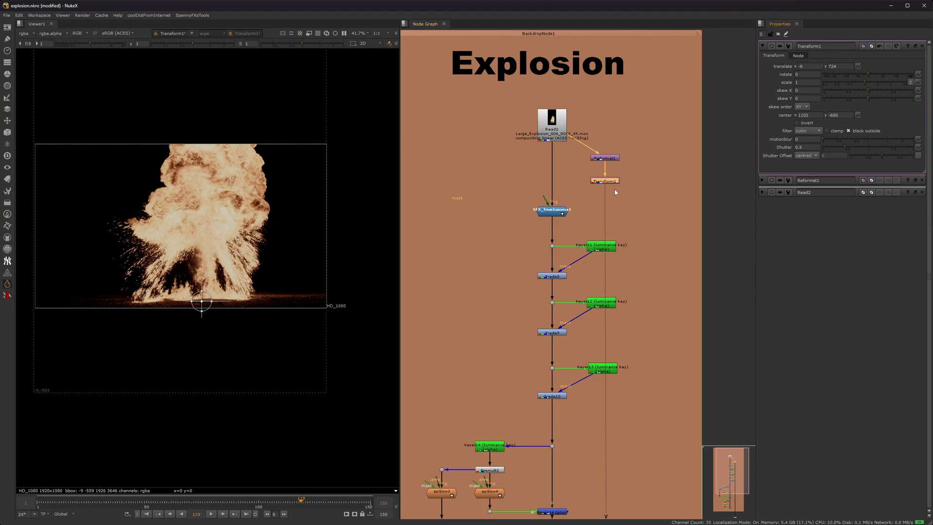
pyautogui.moveTo(624, 181)
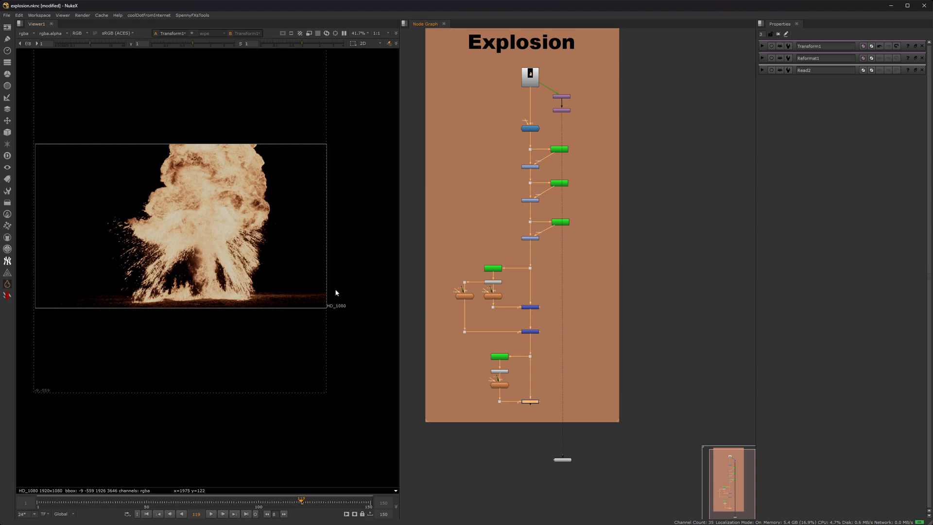
pyautogui.moveTo(559, 114)
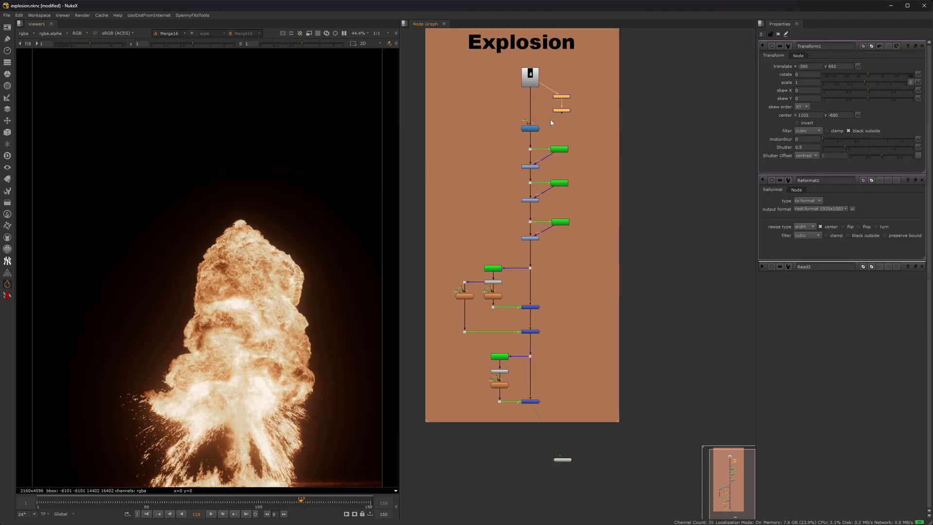
# Open the Read2 explosion plate's settings to view it at 2160x4096
pyautogui.click(530, 76)
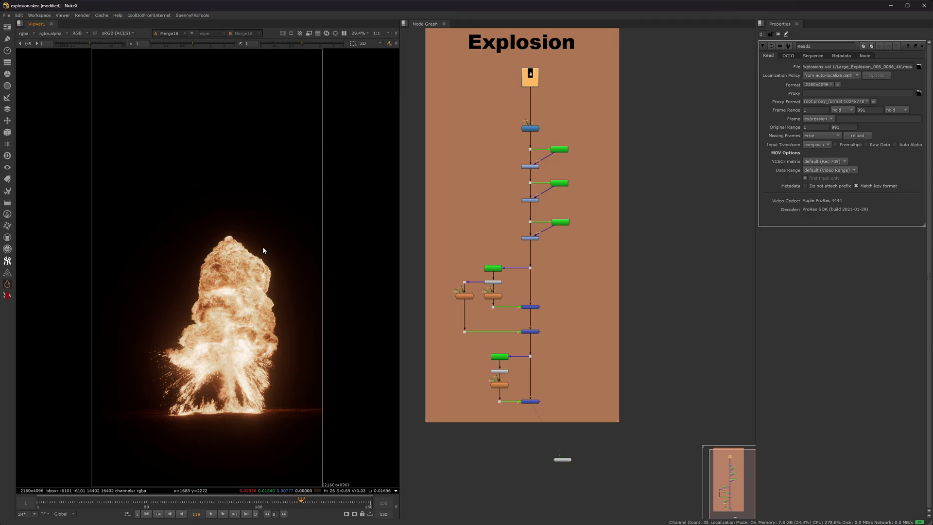
pyautogui.moveTo(554, 149)
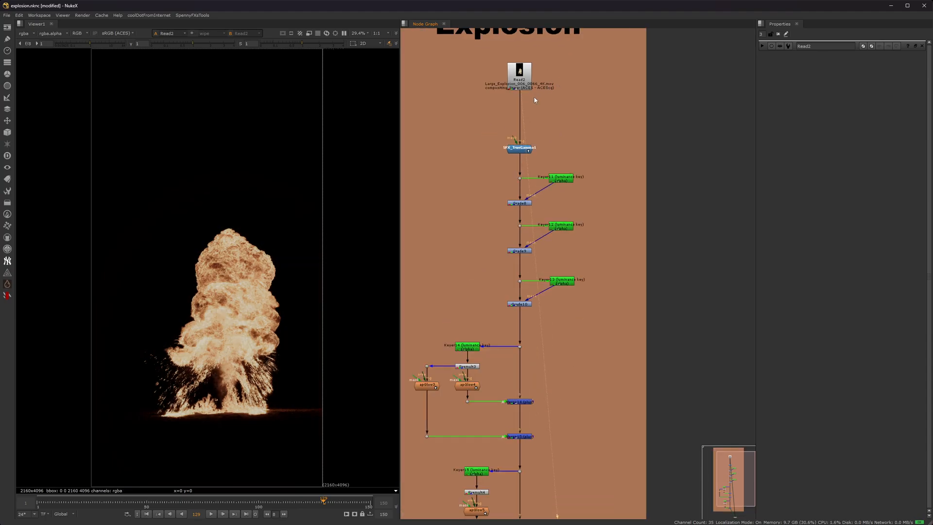
# Reopen Read2's properties panel for the explosion plate
pyautogui.click(518, 70)
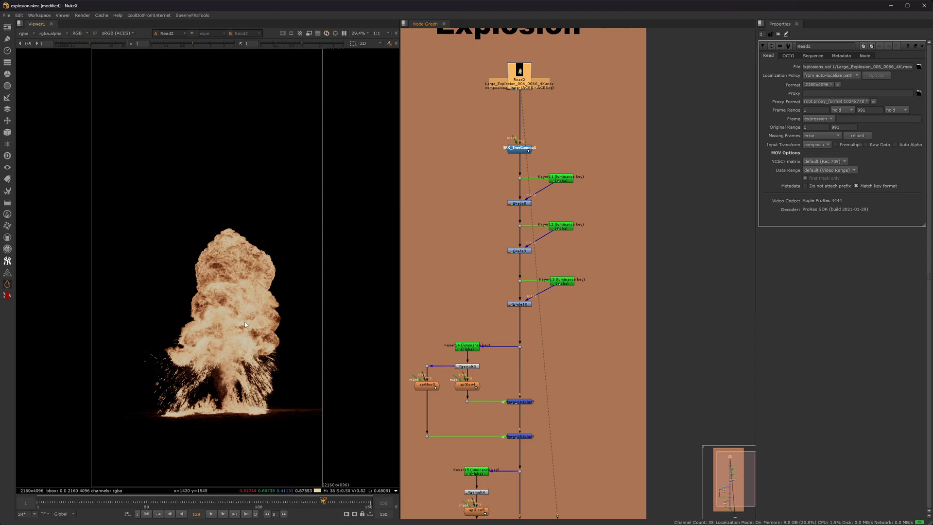
pyautogui.moveTo(272, 254)
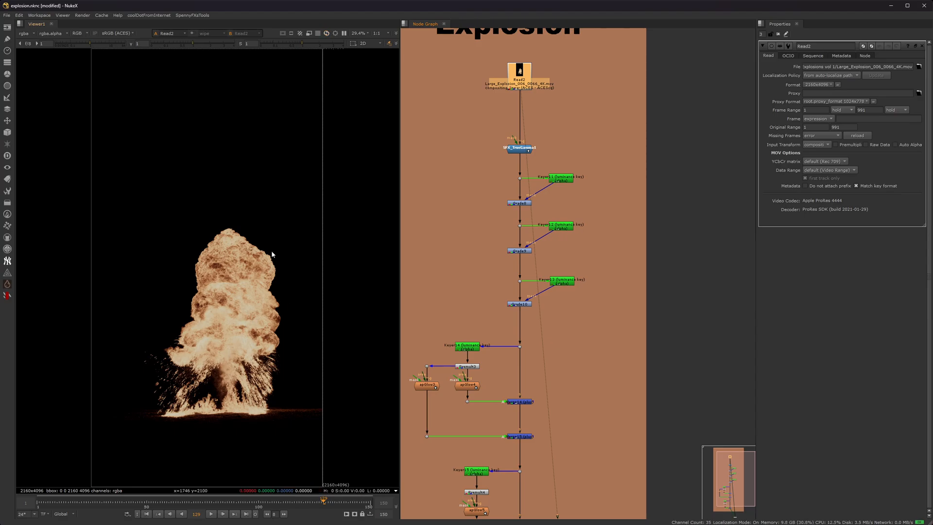
pyautogui.moveTo(228, 370)
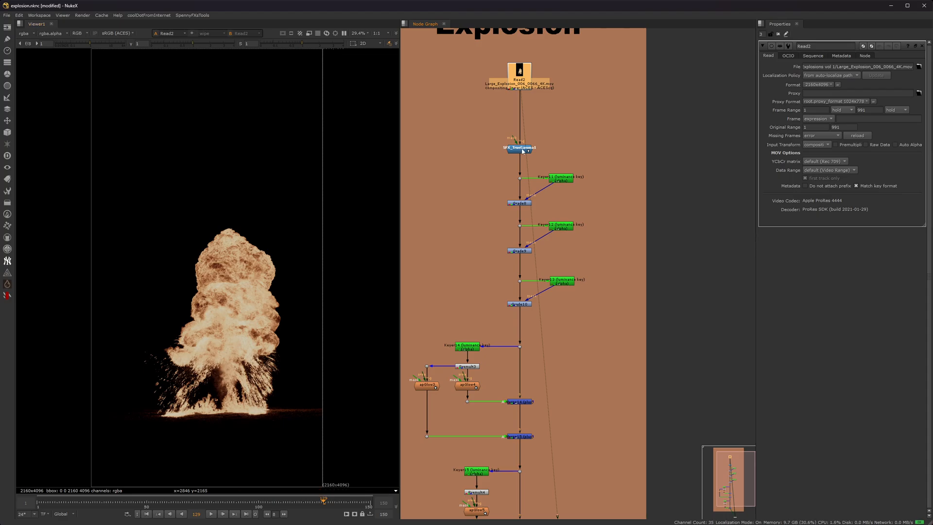
pyautogui.click(518, 147)
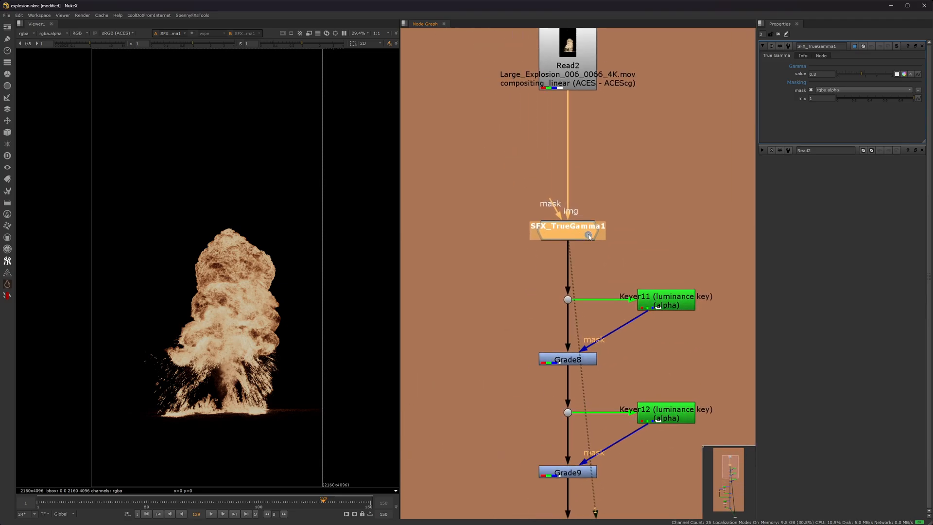
pyautogui.doubleClick(567, 226)
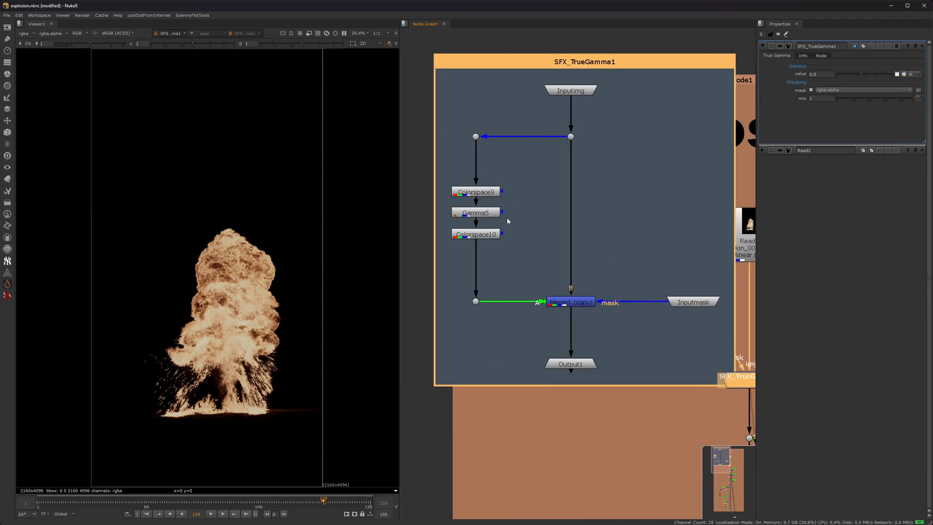
pyautogui.click(475, 191)
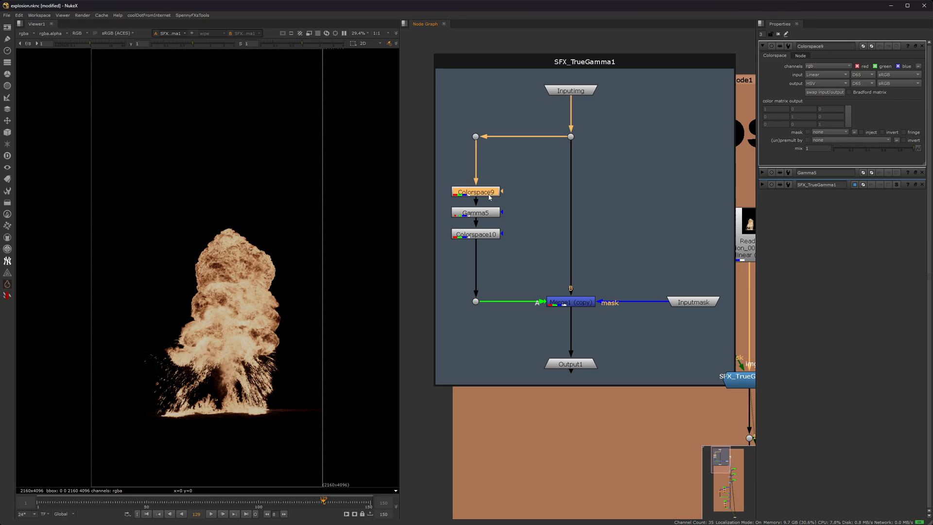
pyautogui.click(475, 234)
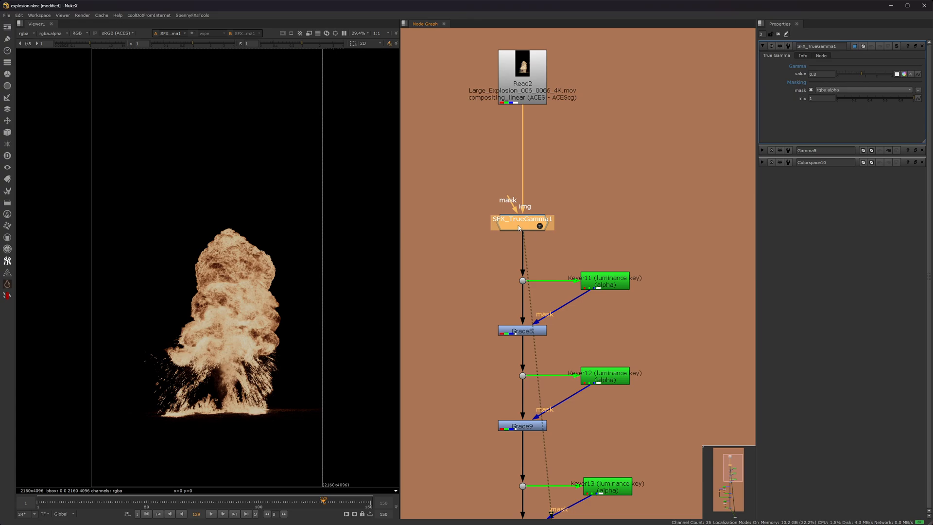
pyautogui.moveTo(509, 208)
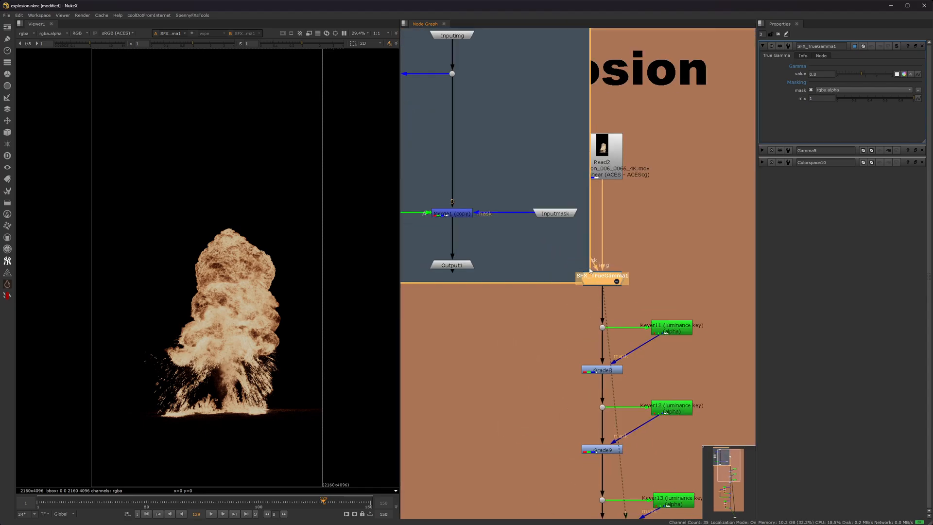
pyautogui.doubleClick(602, 276)
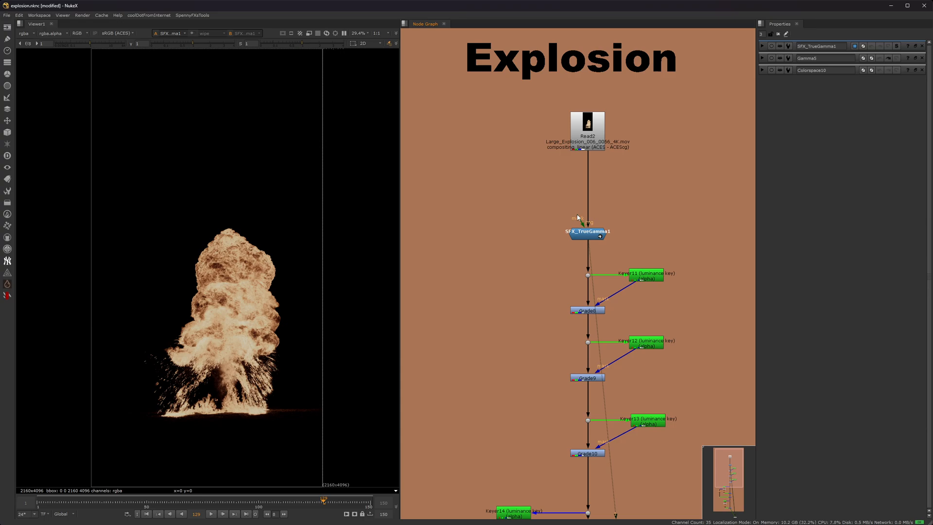
pyautogui.moveTo(609, 209)
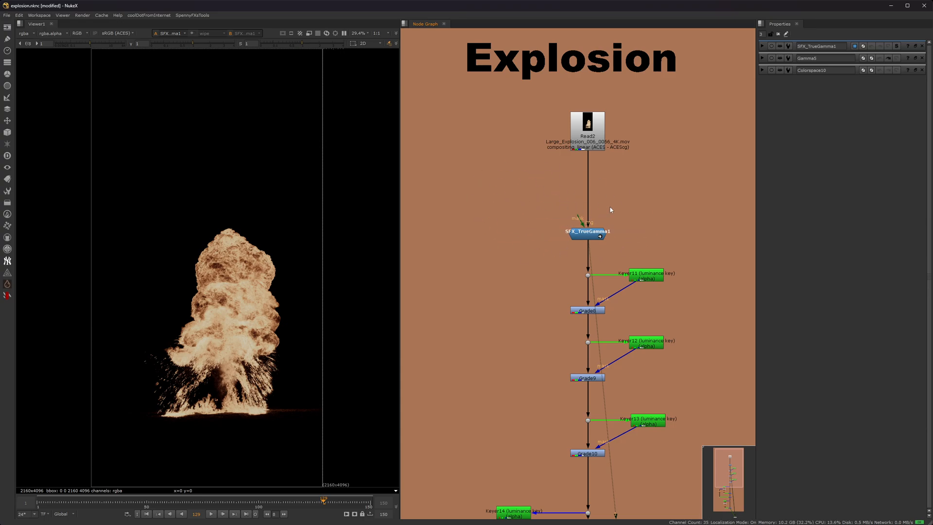
# View Keyer11's alpha matte and disable the grade below it
pyautogui.click(586, 231)
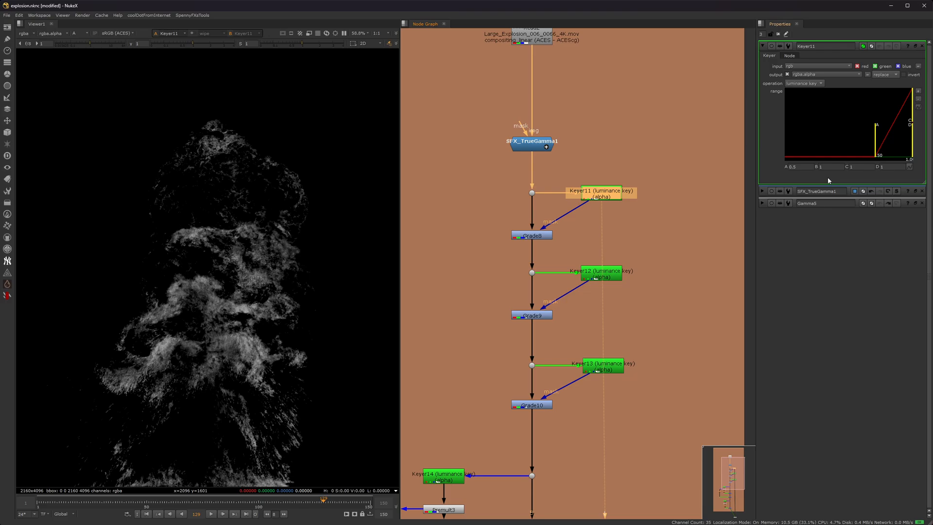
pyautogui.moveTo(694, 173)
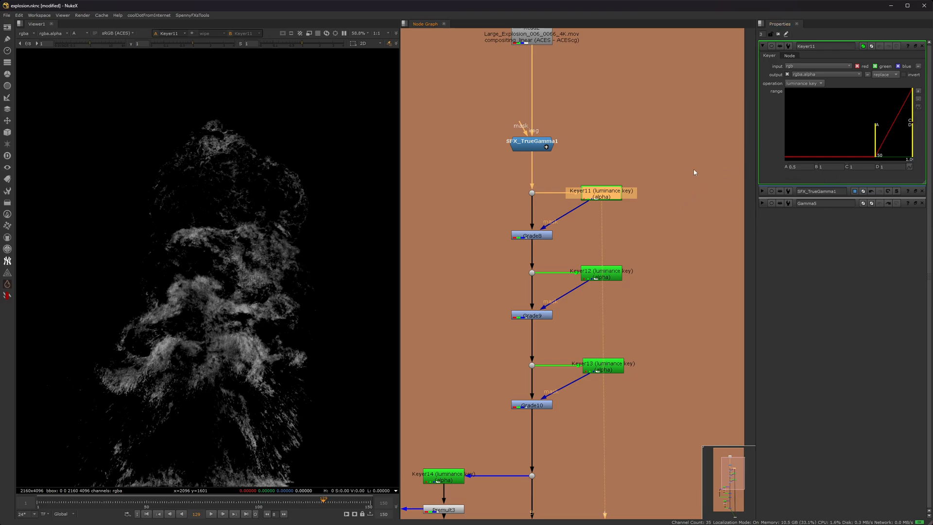
pyautogui.click(77, 32)
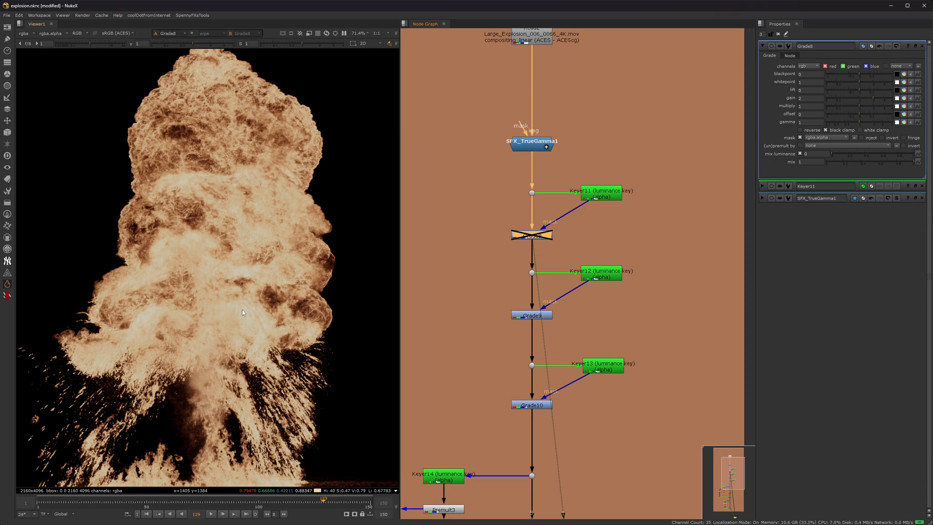
pyautogui.moveTo(247, 313)
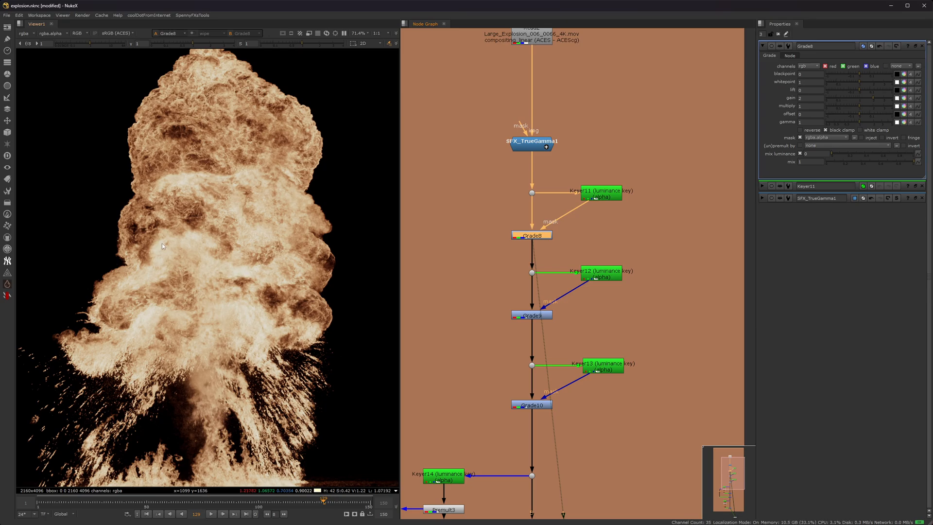
pyautogui.moveTo(244, 255)
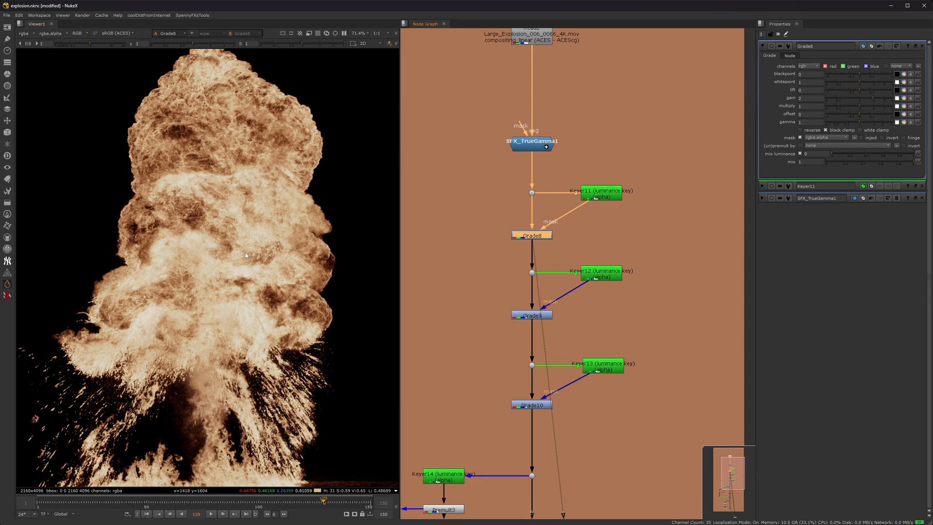
pyautogui.moveTo(264, 260)
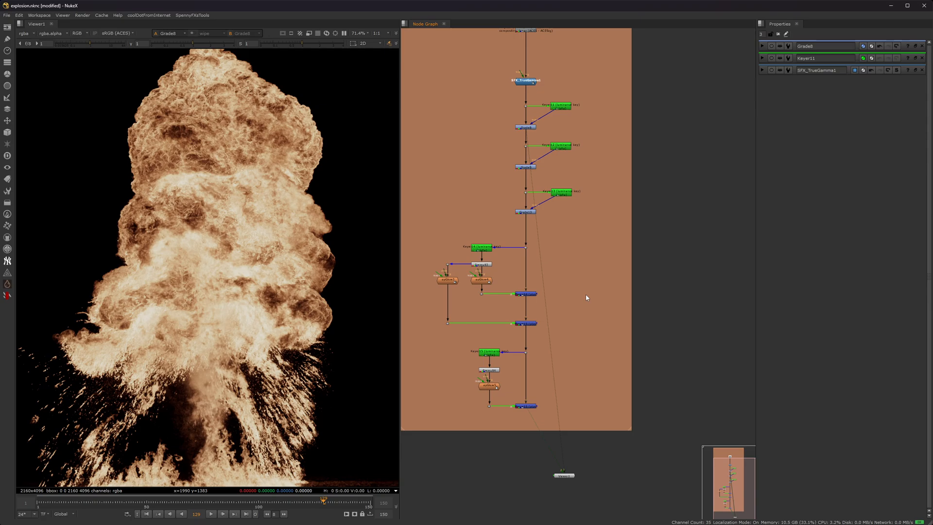
pyautogui.moveTo(555, 260)
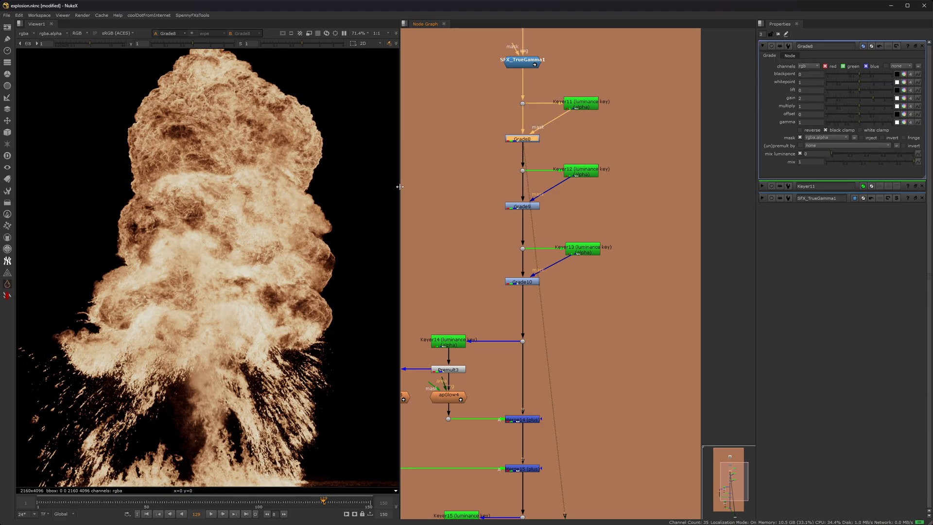
pyautogui.moveTo(211, 263)
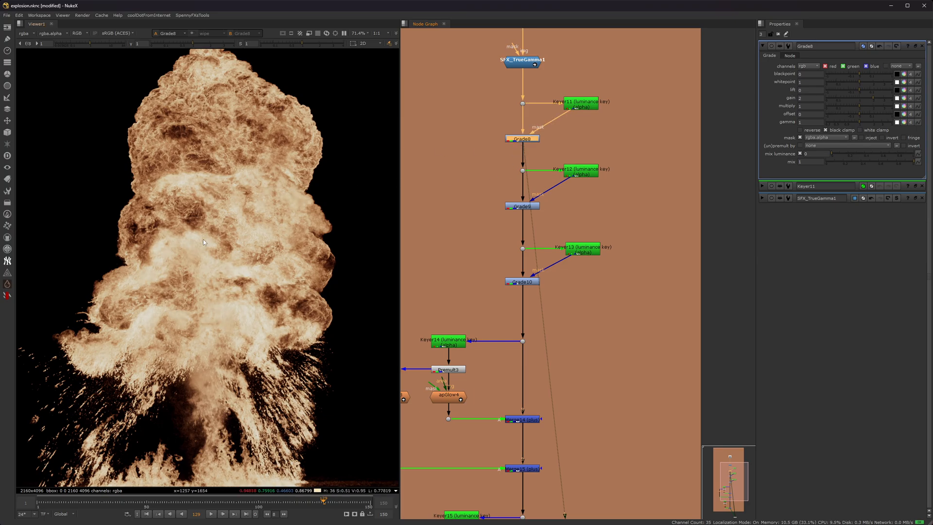
# View Keyer12's alpha matte, then view the explosion through Grade9
pyautogui.click(579, 171)
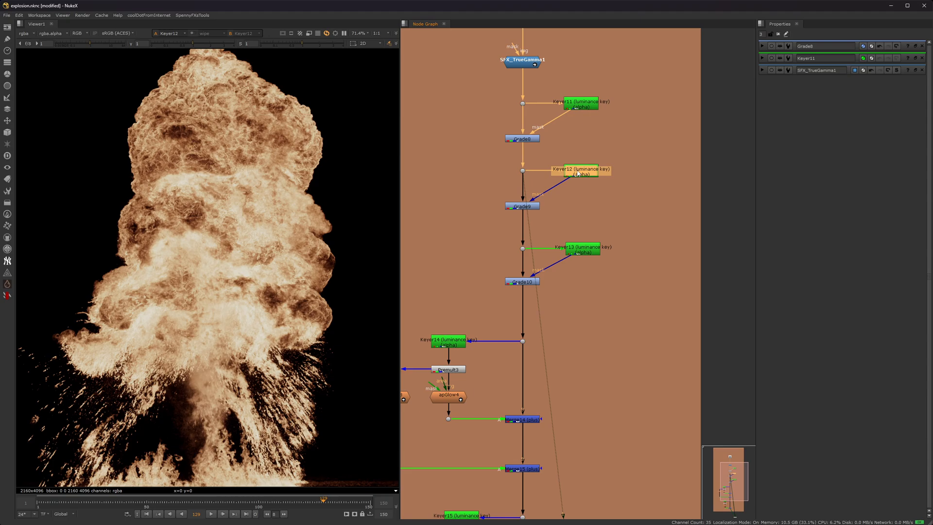
pyautogui.click(577, 171)
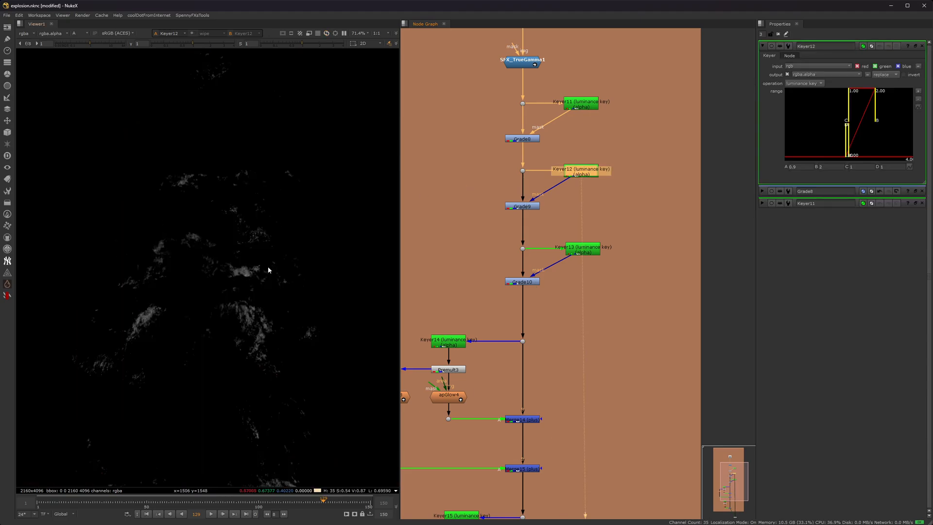
pyautogui.scroll(-3)
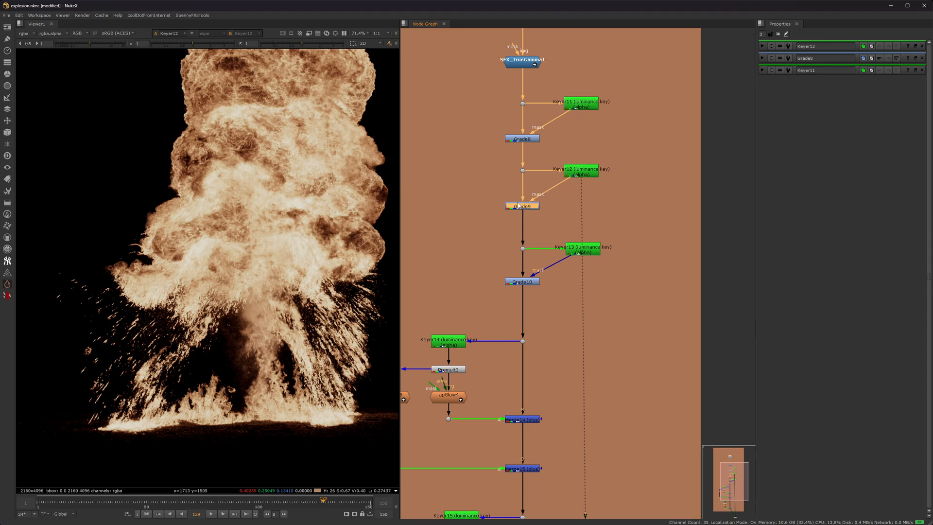
pyautogui.click(521, 206)
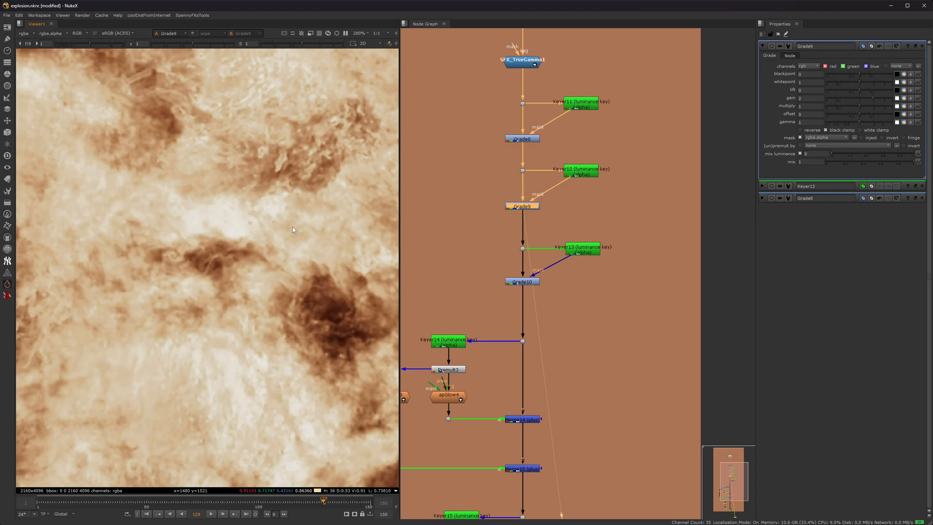
pyautogui.moveTo(210, 227)
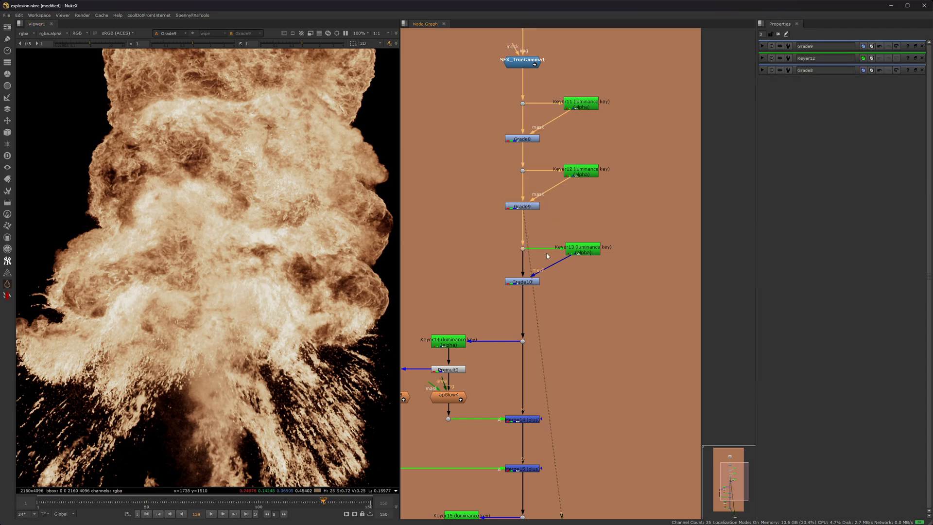
# Inspect the third luminance key feeding Grade10
pyautogui.click(580, 248)
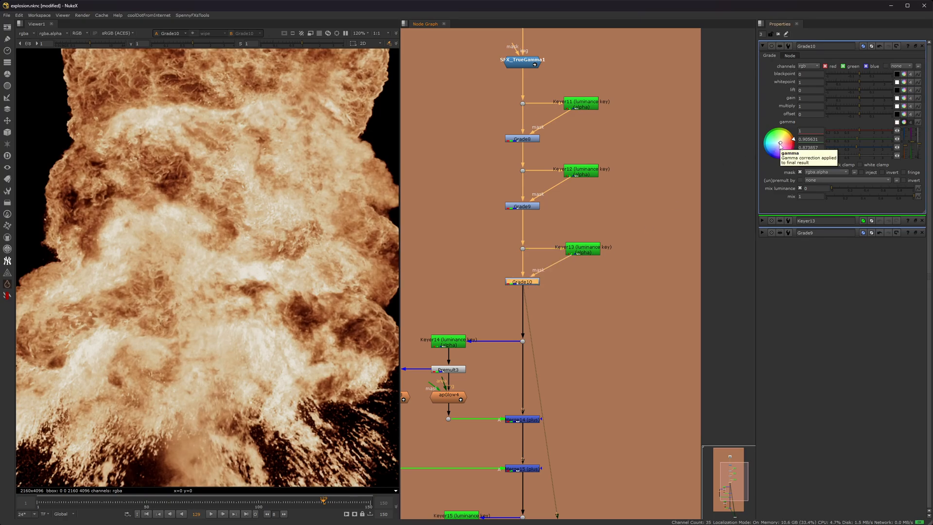
pyautogui.moveTo(875, 136)
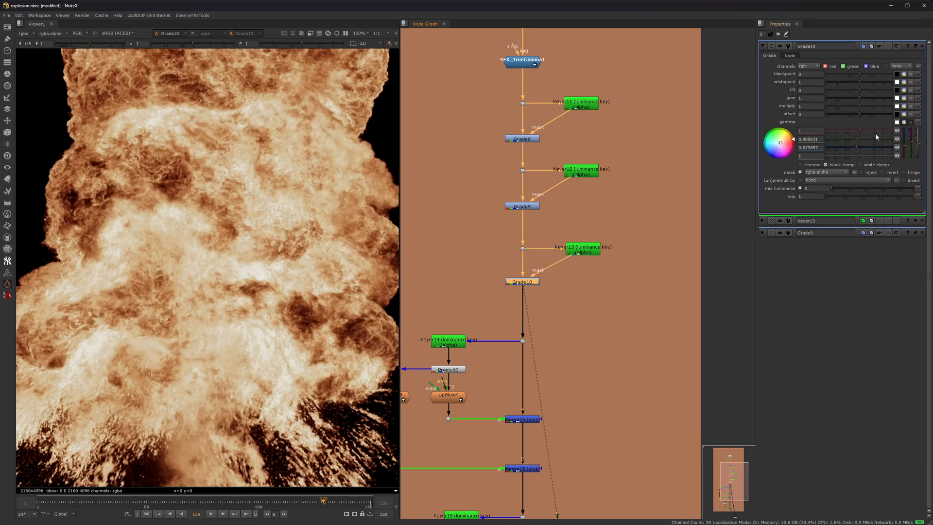
pyautogui.moveTo(799, 143)
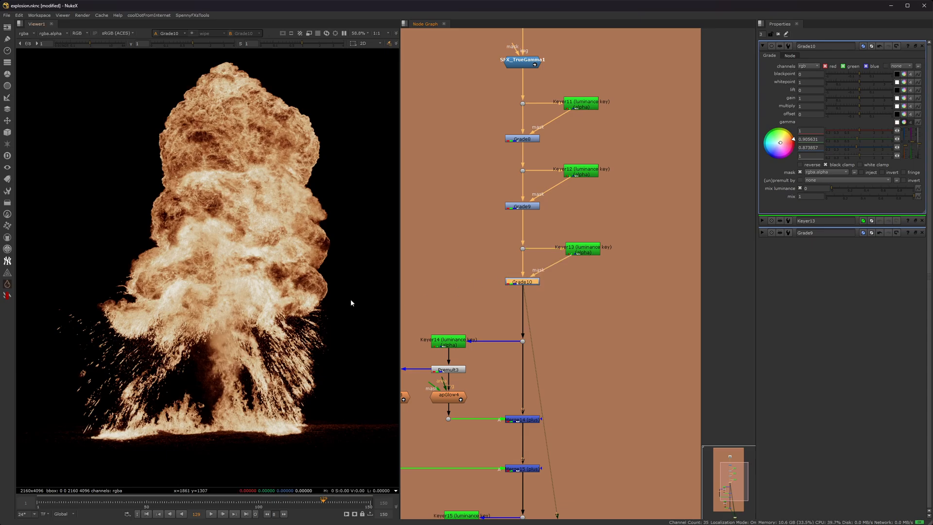
pyautogui.moveTo(351, 299)
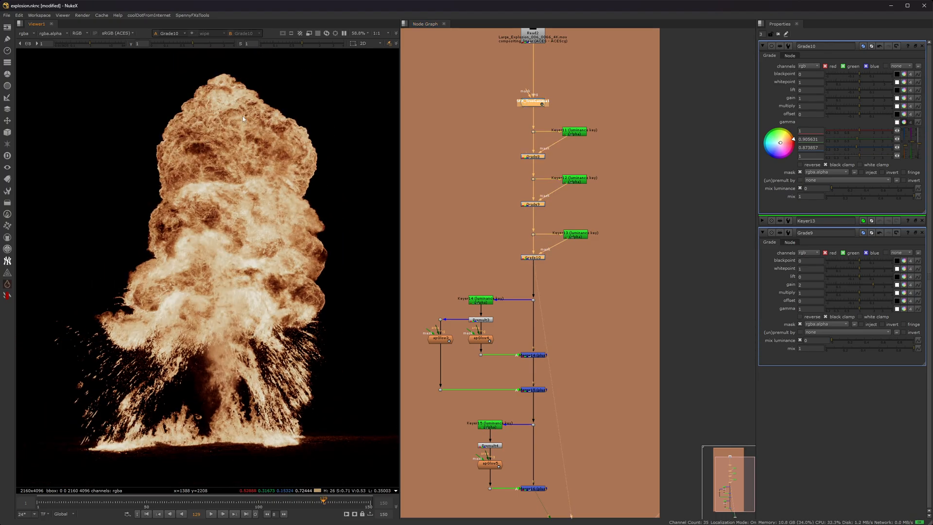
pyautogui.moveTo(260, 297)
pyautogui.write('k')
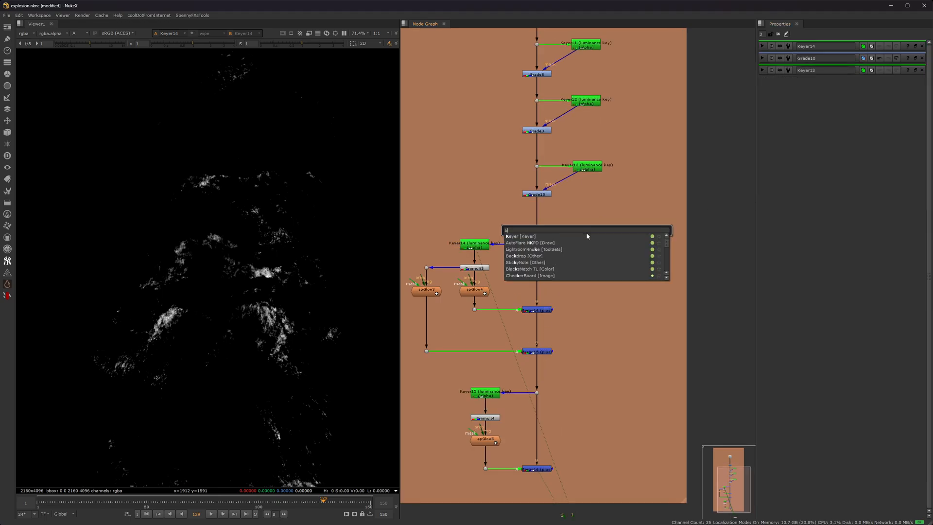
# Add a Keyer after Grade10 and set its range A to 1.9 and B to 36
pyautogui.click(520, 236)
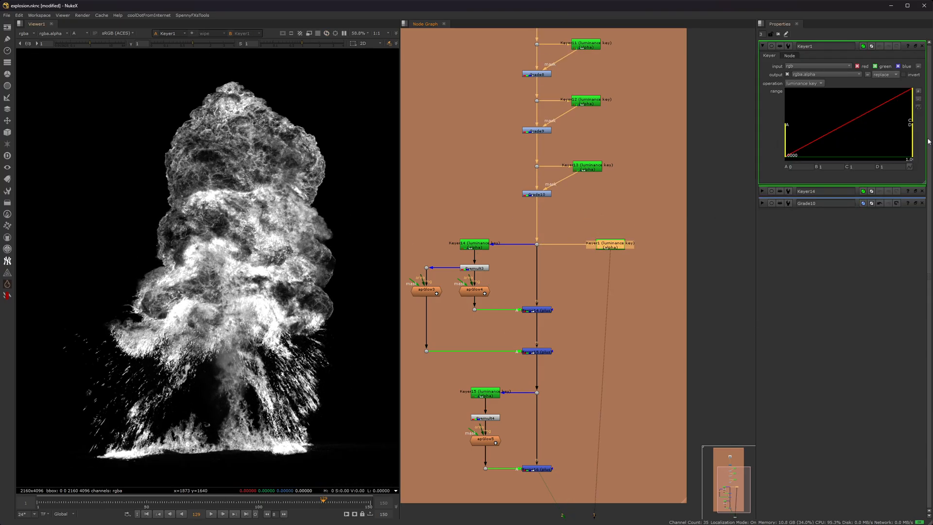
pyautogui.click(824, 166)
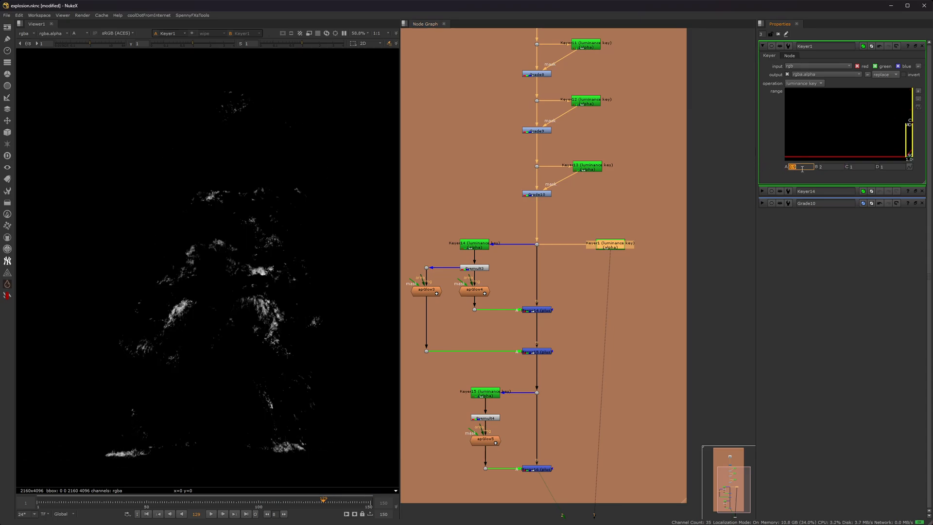
pyautogui.click(827, 167)
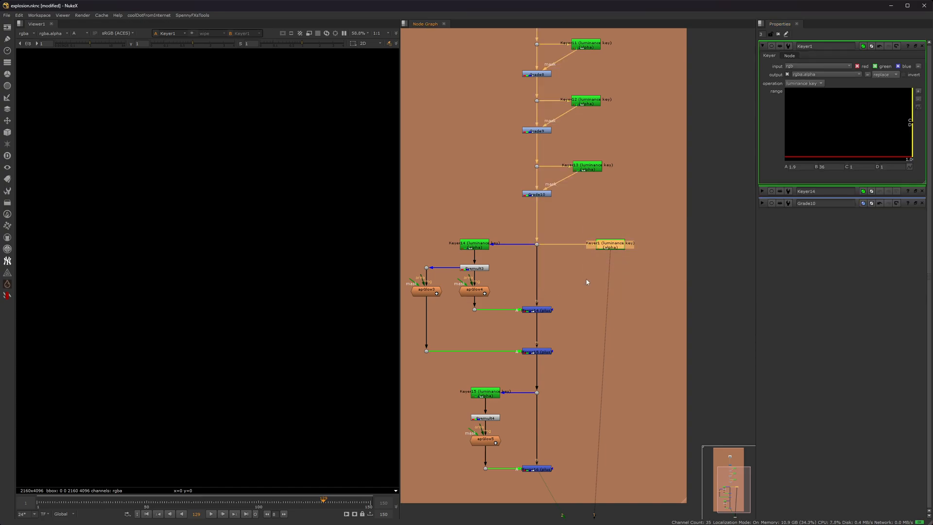
pyautogui.click(475, 244)
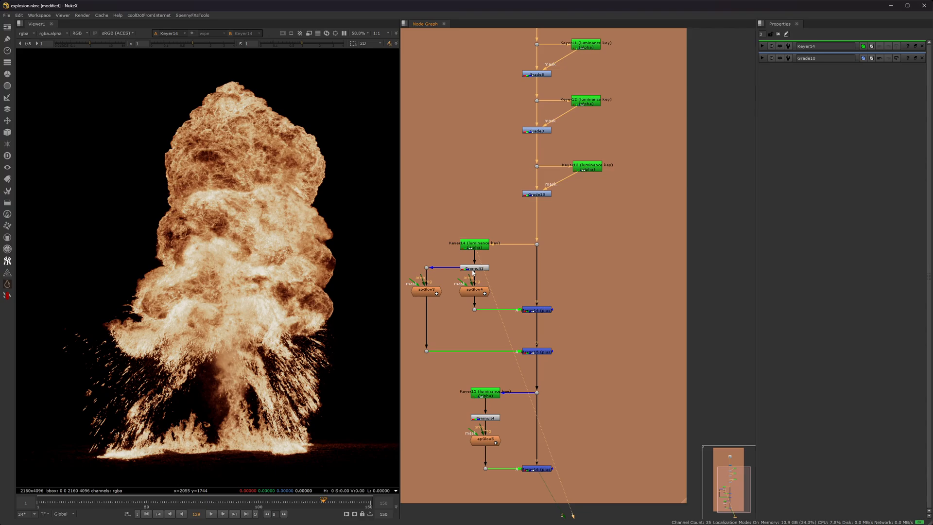
# View Premult3, reduce apGlow4 max size from 650 to 500, and jump to frame 73
pyautogui.click(474, 267)
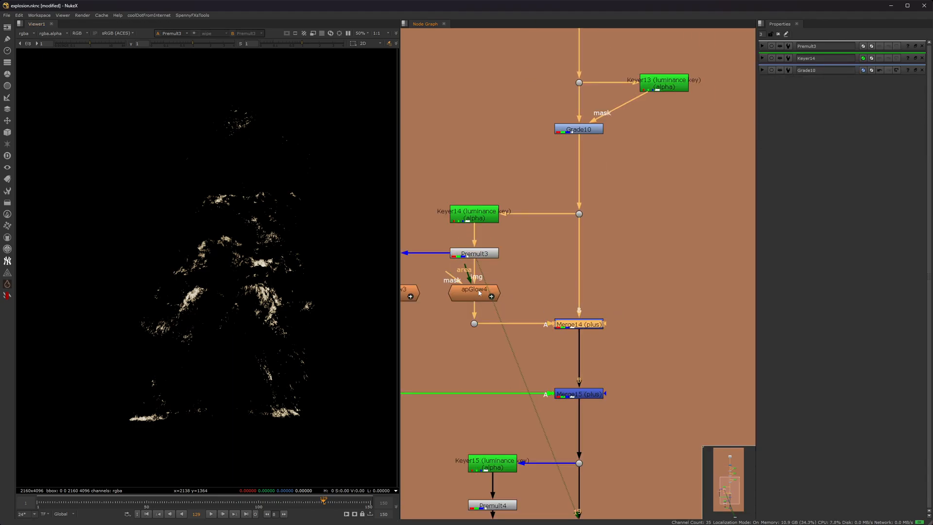
pyautogui.doubleClick(474, 292)
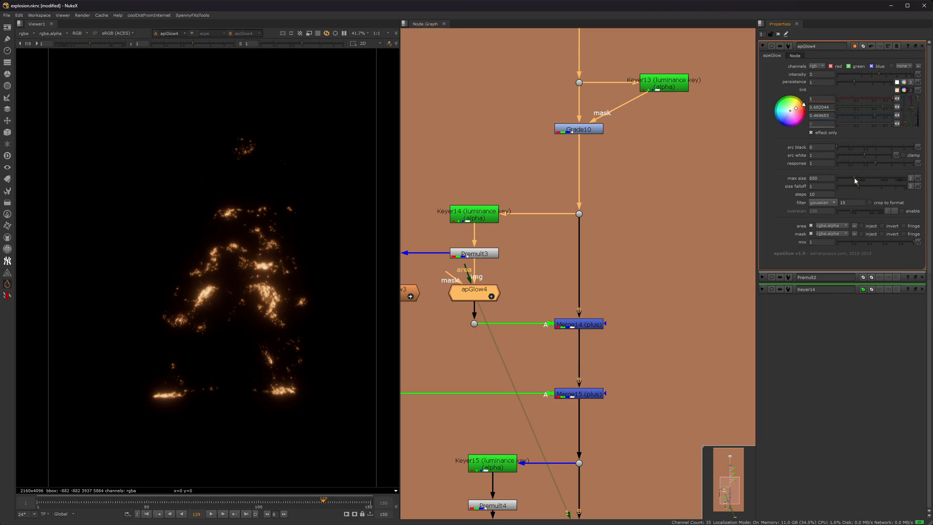
pyautogui.moveTo(863, 178); pyautogui.dragTo(845, 177)
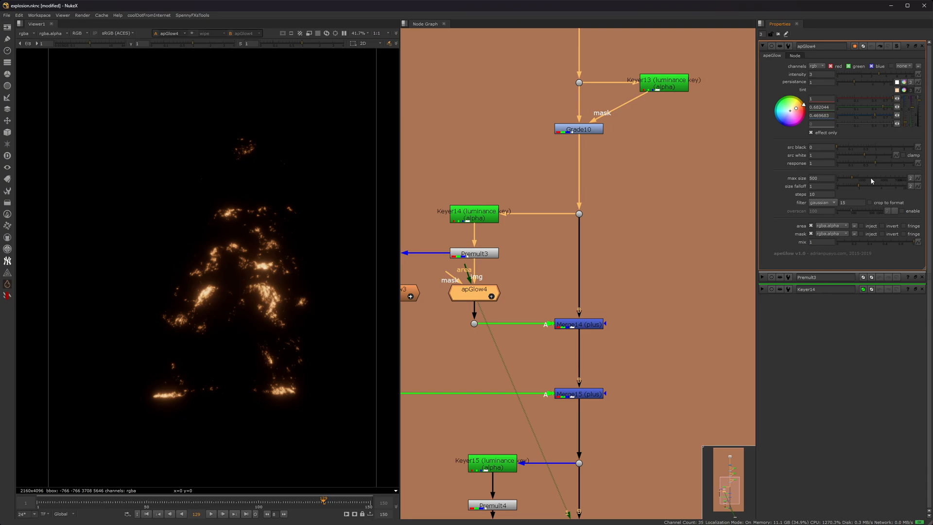
pyautogui.moveTo(843, 115)
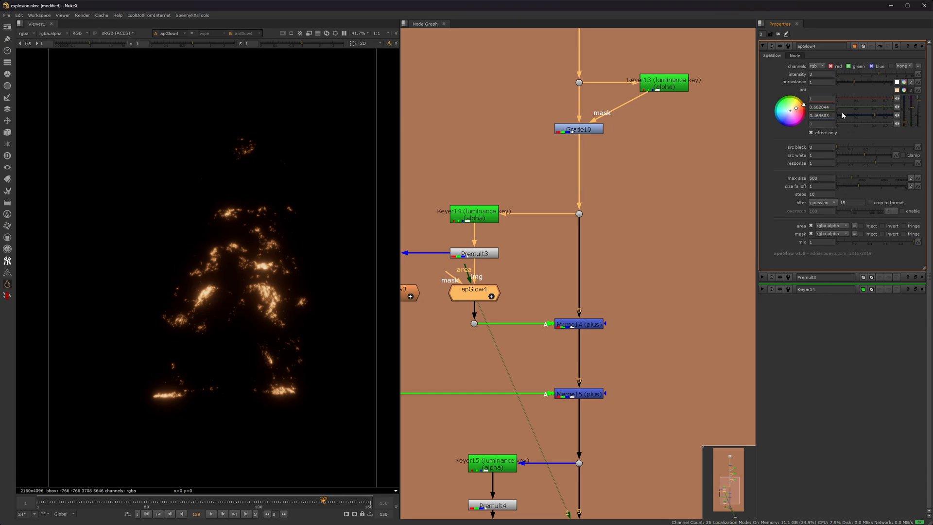
pyautogui.moveTo(469, 296)
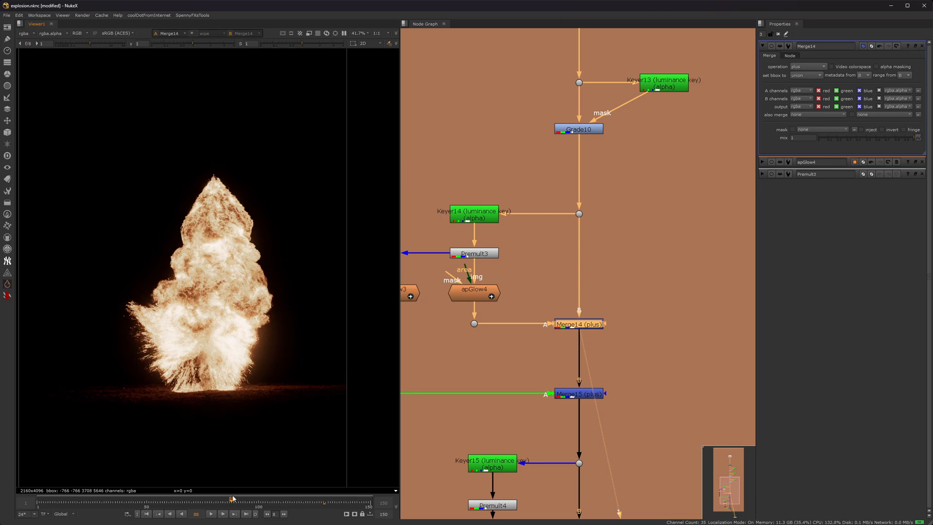
pyautogui.click(185, 498)
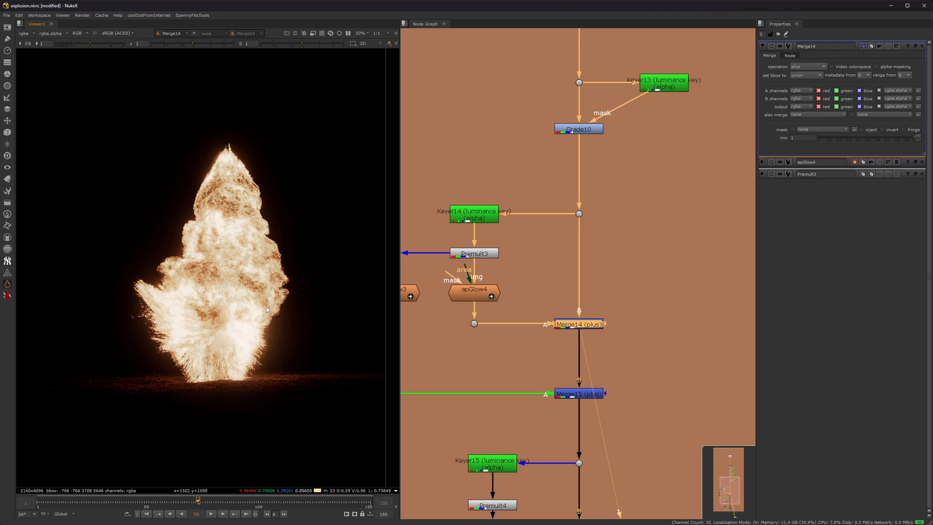
pyautogui.moveTo(155, 373)
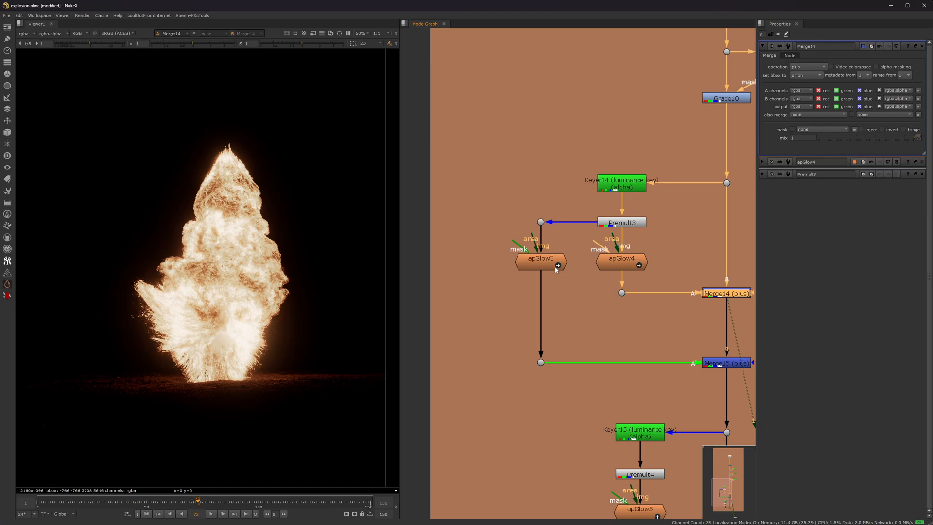
pyautogui.moveTo(609, 241)
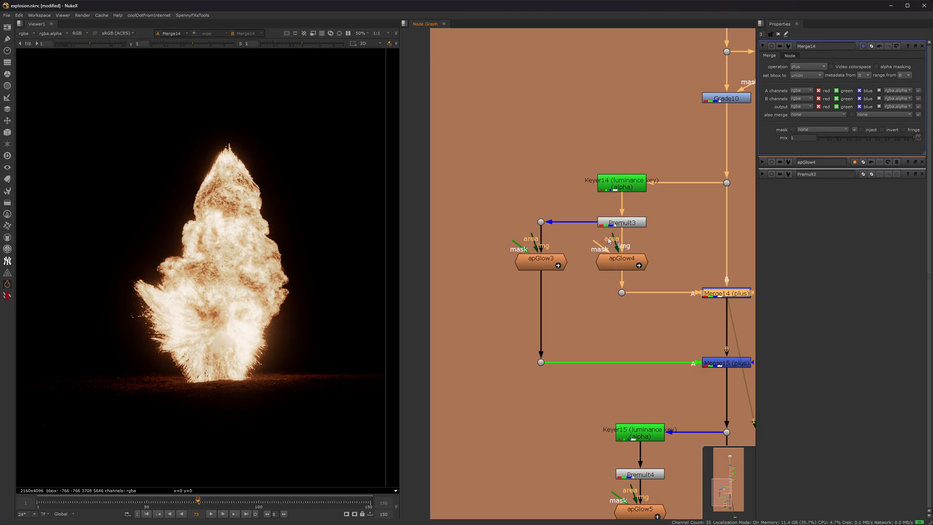
# View apGlow3 alone, then view Merge15 with both glow branches combined
pyautogui.click(541, 258)
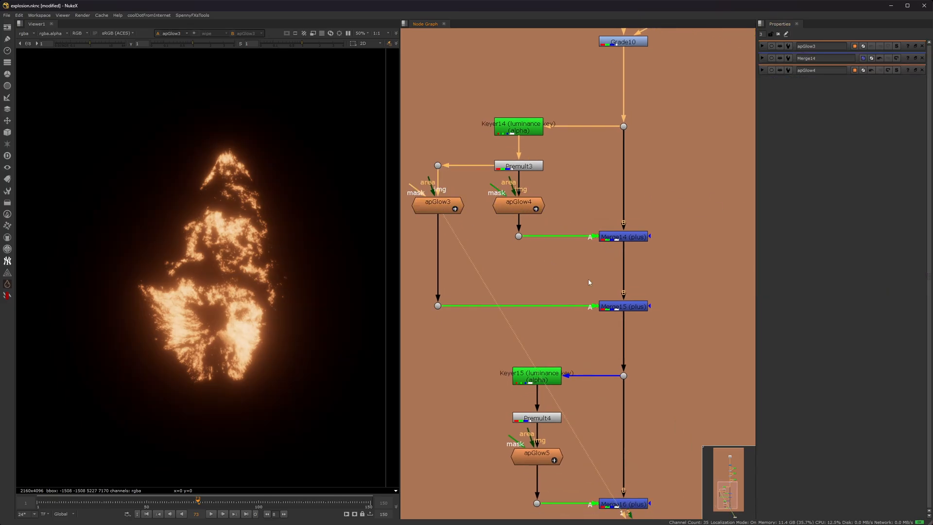
pyautogui.click(622, 306)
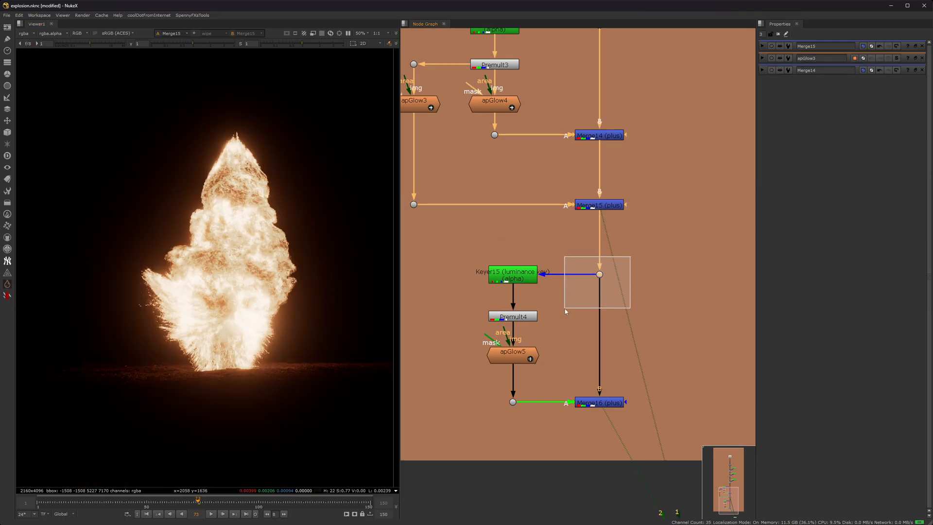
# View Keyer15's matte, inspect apGlow5 (intensity 0.3, max size 3000), then view Merge16
pyautogui.click(512, 275)
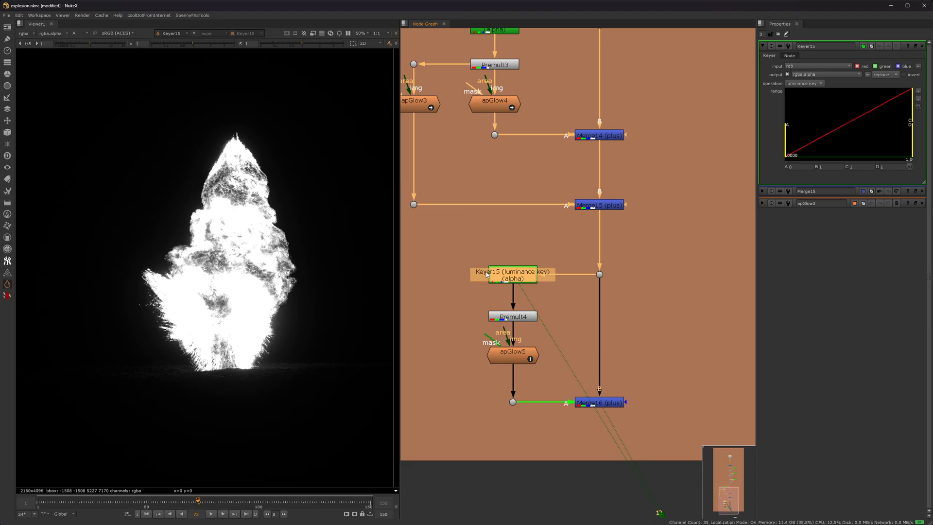
pyautogui.click(77, 33)
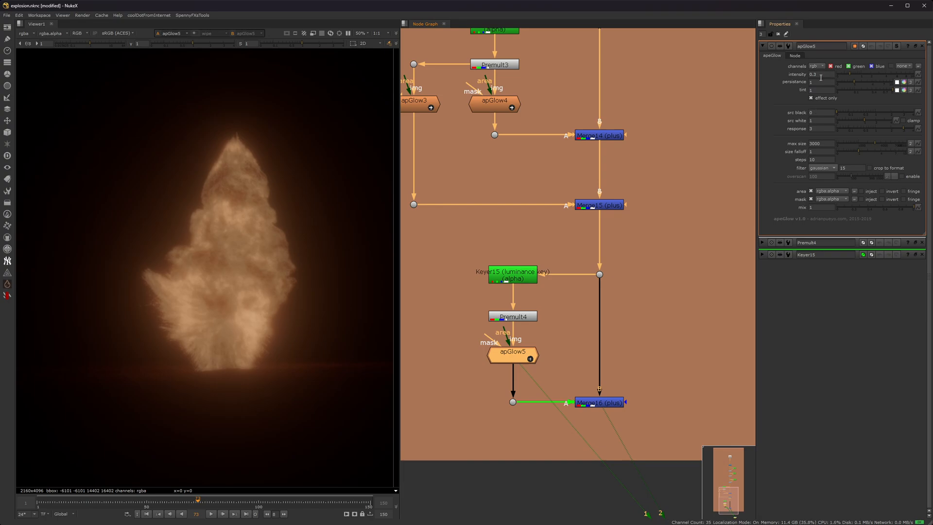
pyautogui.moveTo(827, 101)
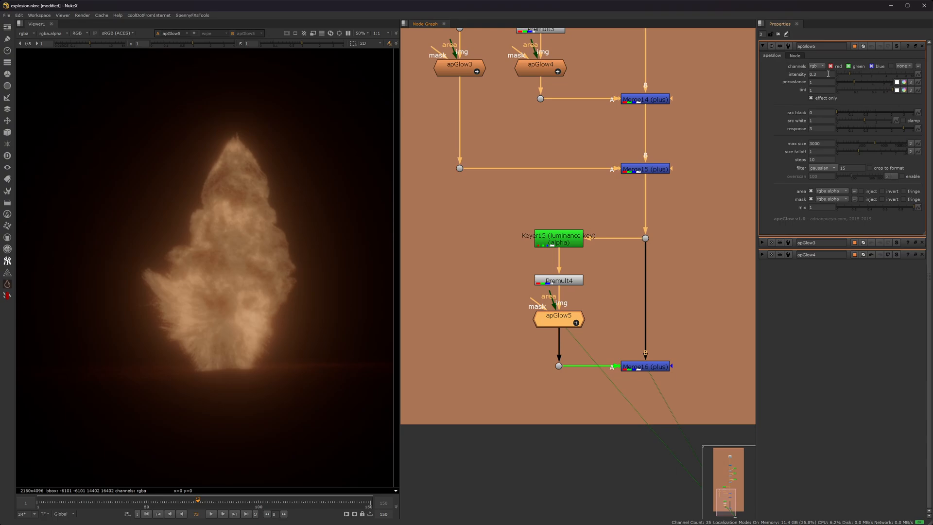
pyautogui.moveTo(826, 143)
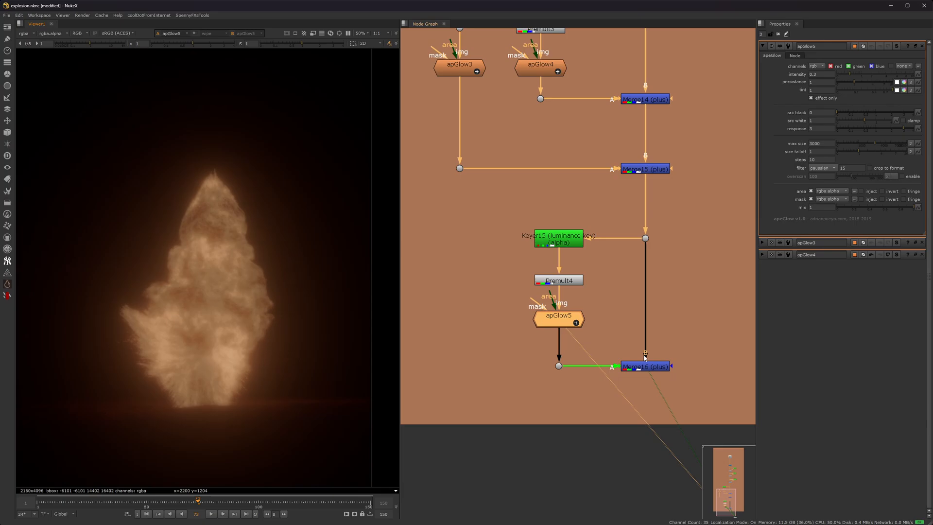
pyautogui.click(644, 365)
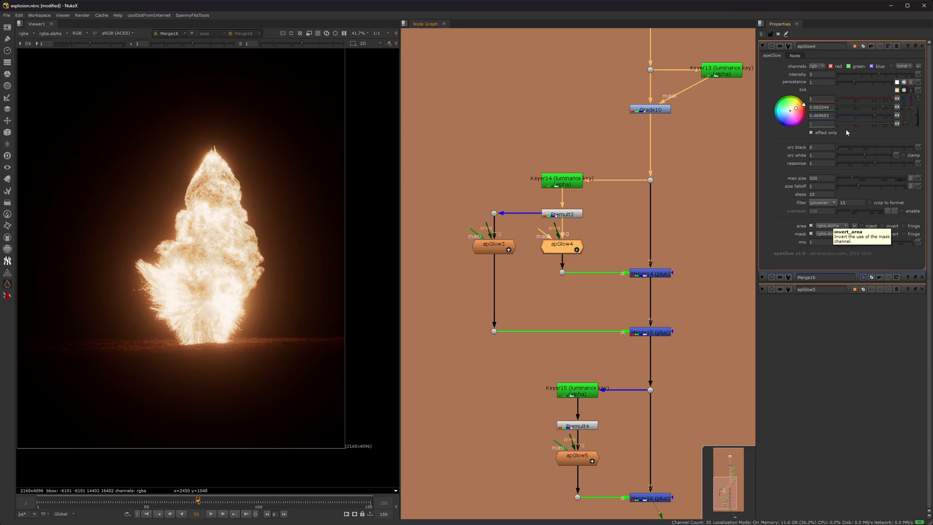
pyautogui.moveTo(816, 69)
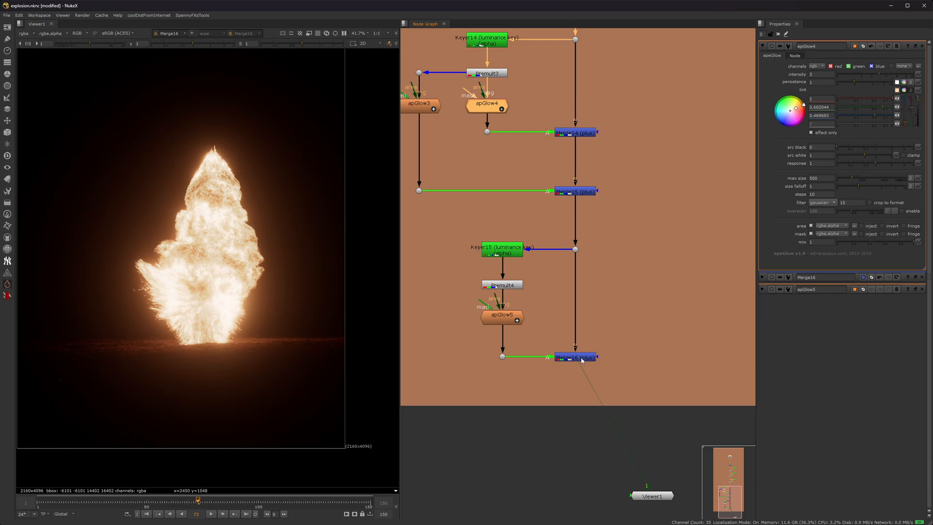
pyautogui.click(575, 357)
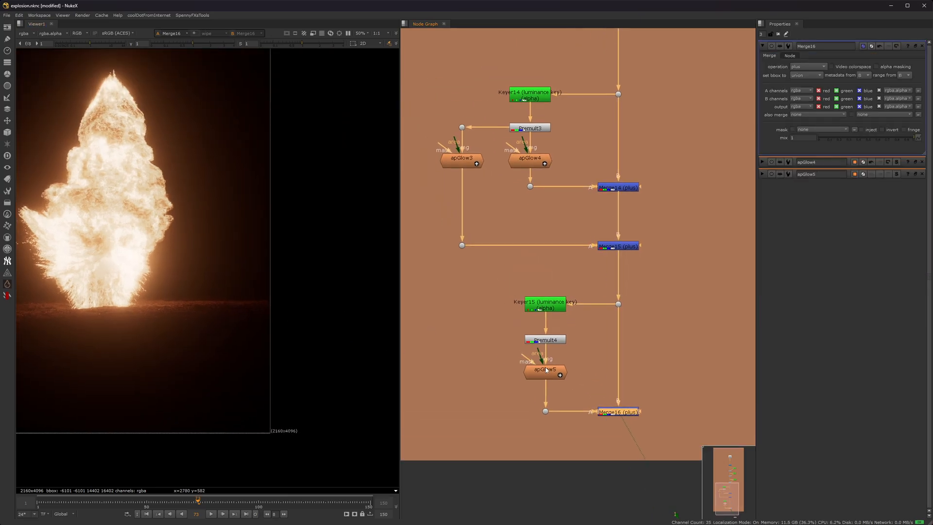
pyautogui.click(460, 159)
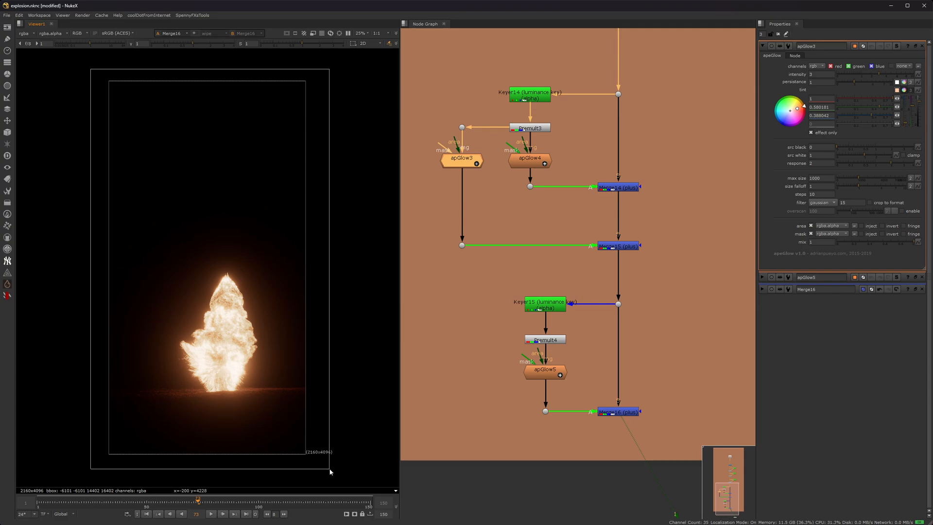
pyautogui.moveTo(155, 220)
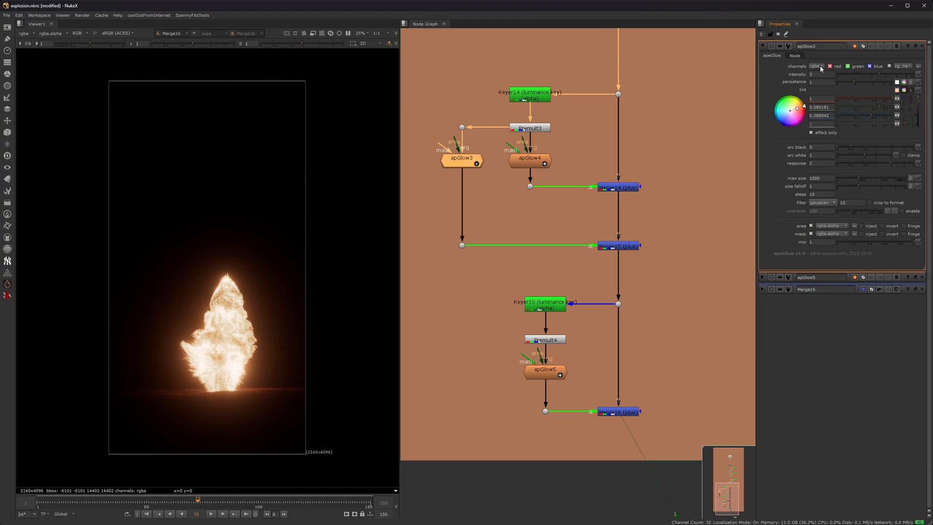
pyautogui.click(901, 65)
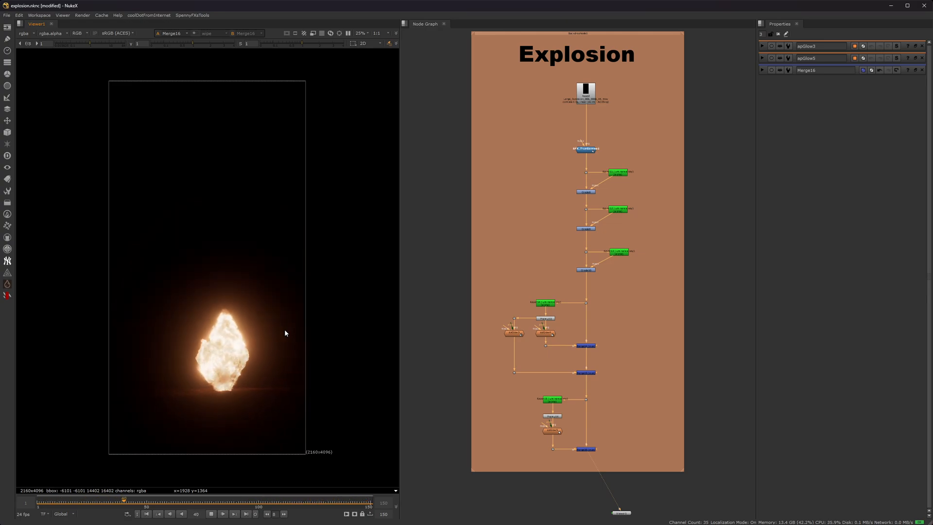
# Play back the finished explosion shot in the Viewer to review the stacked glow
pyautogui.click(232, 498)
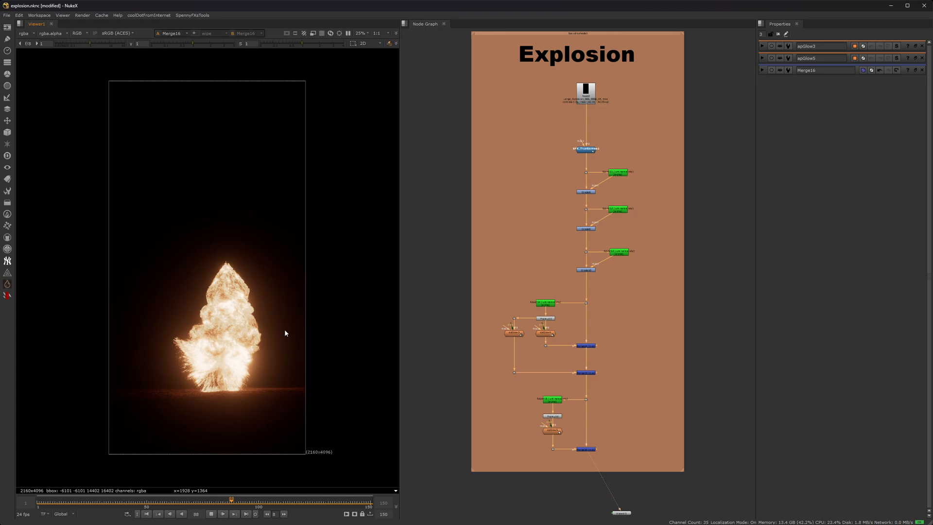